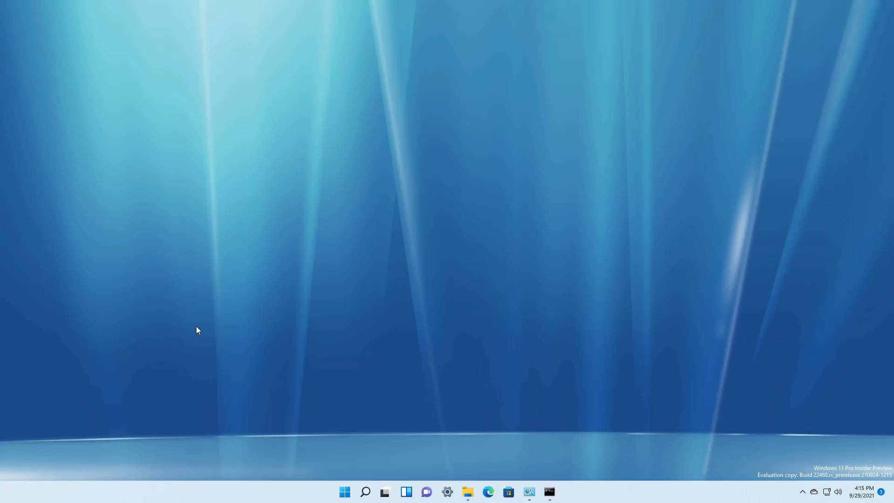
{"action": "mouse_move", "coordinate": [253, 466]}
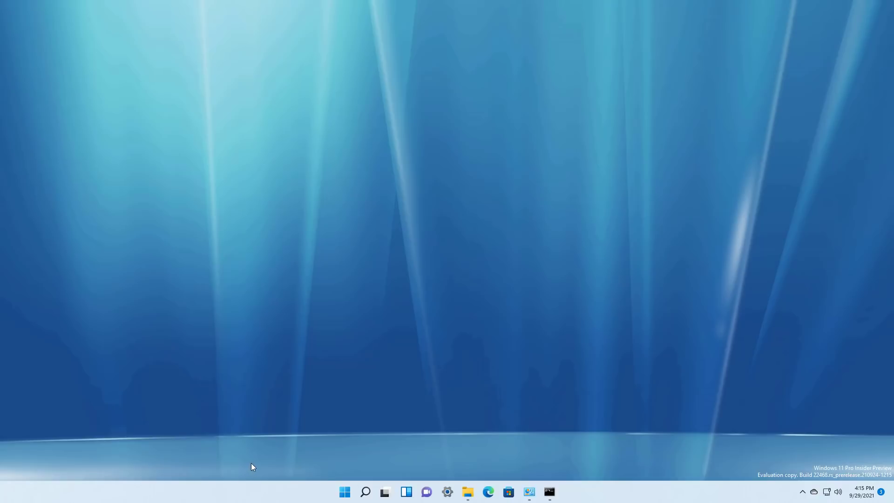
{"action": "mouse_move", "coordinate": [328, 344]}
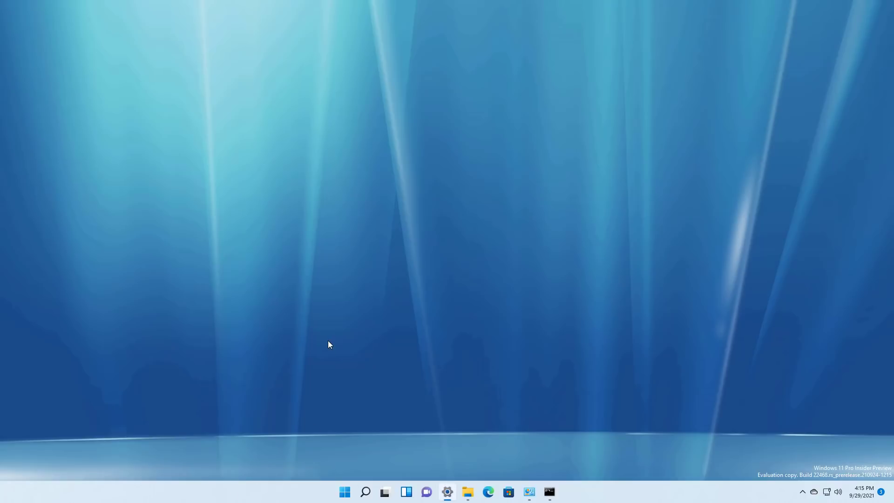
- Preview the recent-searches flyout, then uncheck 'Show recent searches when I hover over the search icon'
{"action": "left_click", "coordinate": [447, 491]}
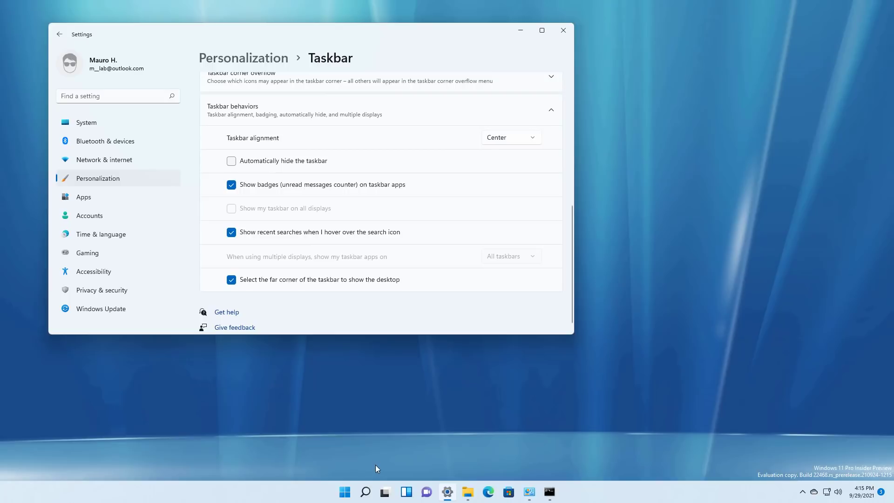
{"action": "left_click", "coordinate": [364, 490]}
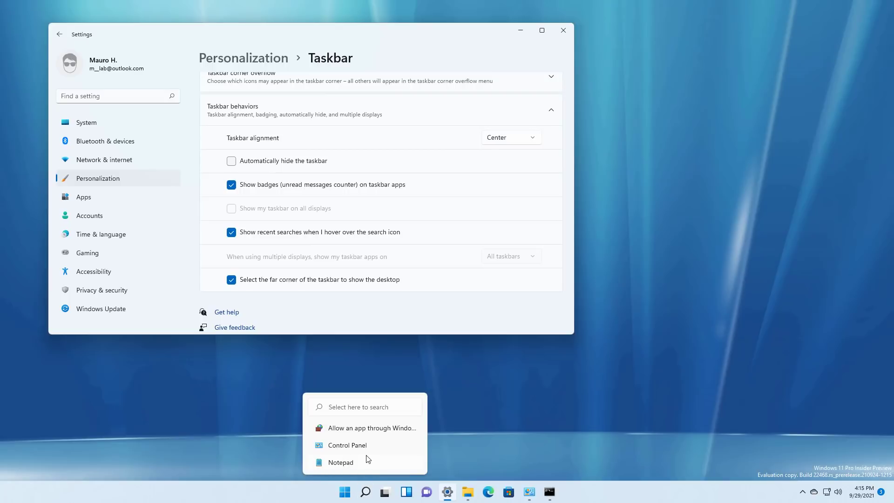
{"action": "mouse_move", "coordinate": [384, 440]}
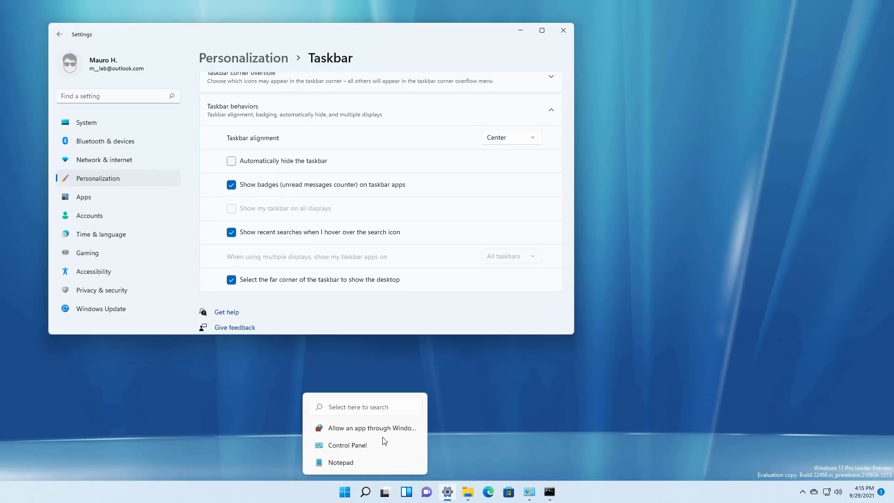
{"action": "left_click", "coordinate": [424, 233]}
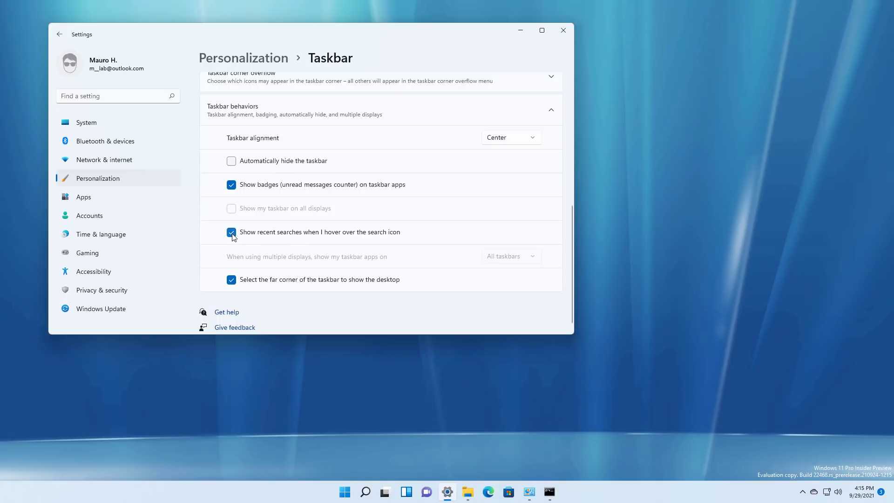
{"action": "left_click", "coordinate": [231, 232]}
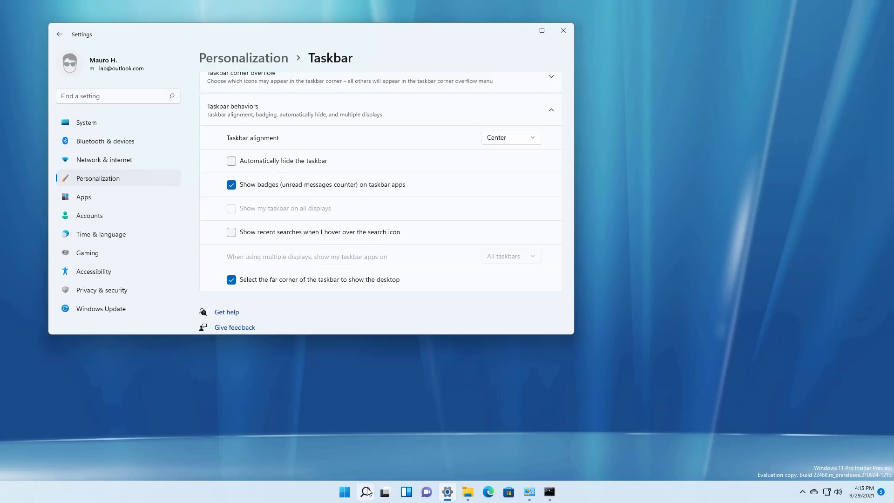
{"action": "scroll", "scroll_direction": "up", "scroll_amount": 3}
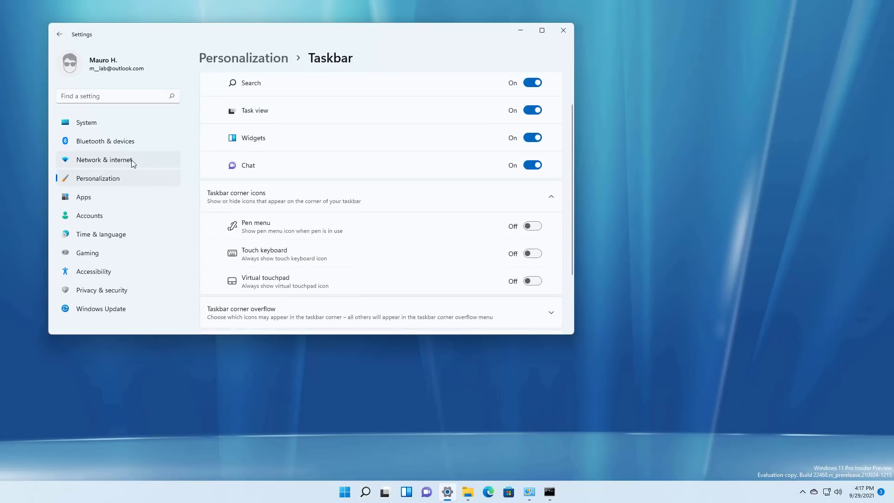
- View the VPN page, expand the beta1 connection's options, and close Settings
{"action": "left_click", "coordinate": [103, 159]}
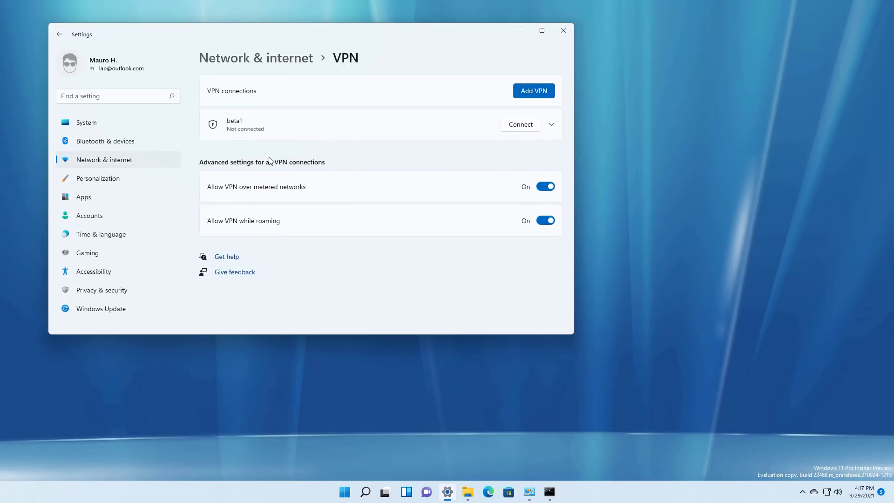
{"action": "left_click", "coordinate": [549, 124]}
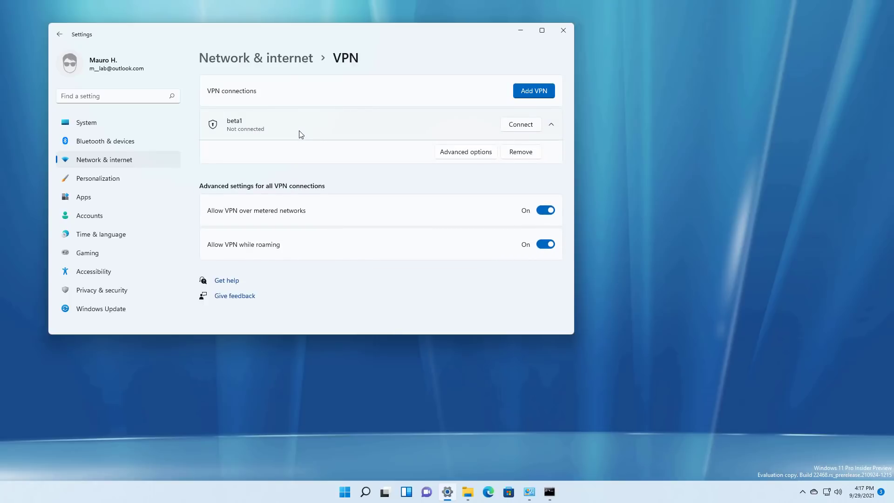
{"action": "left_click", "coordinate": [562, 30]}
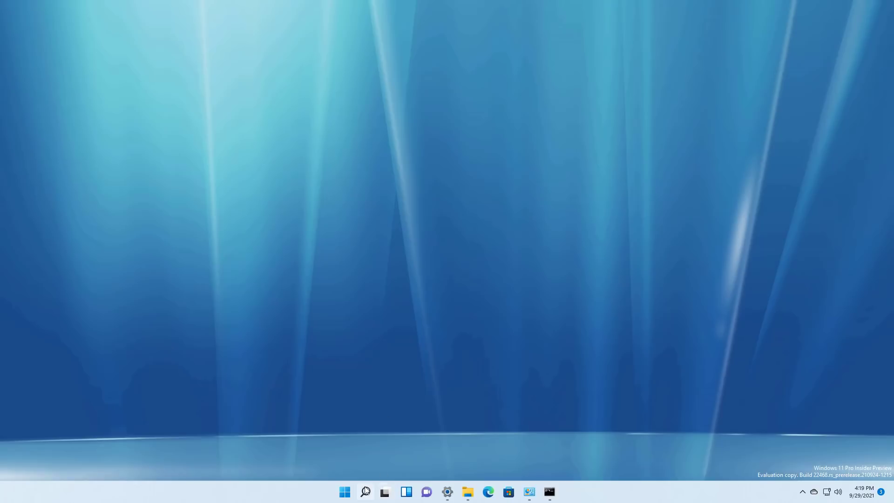
{"action": "right_click", "coordinate": [365, 492]}
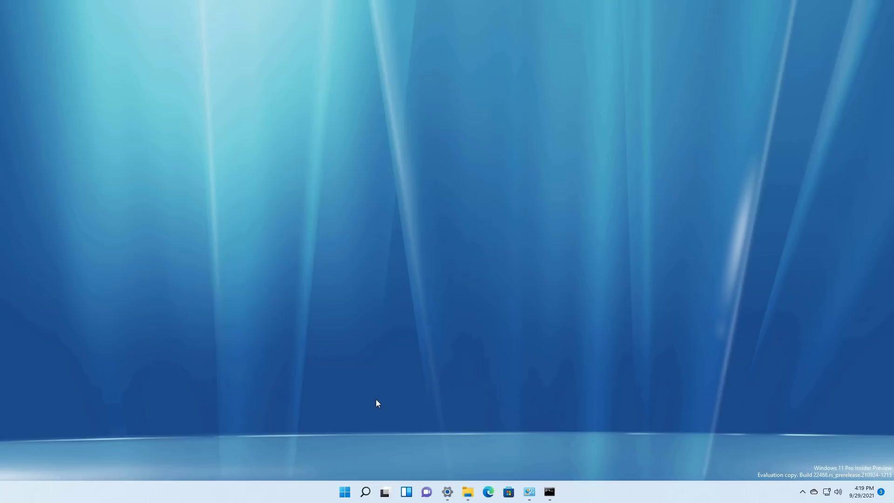
{"action": "mouse_move", "coordinate": [197, 248]}
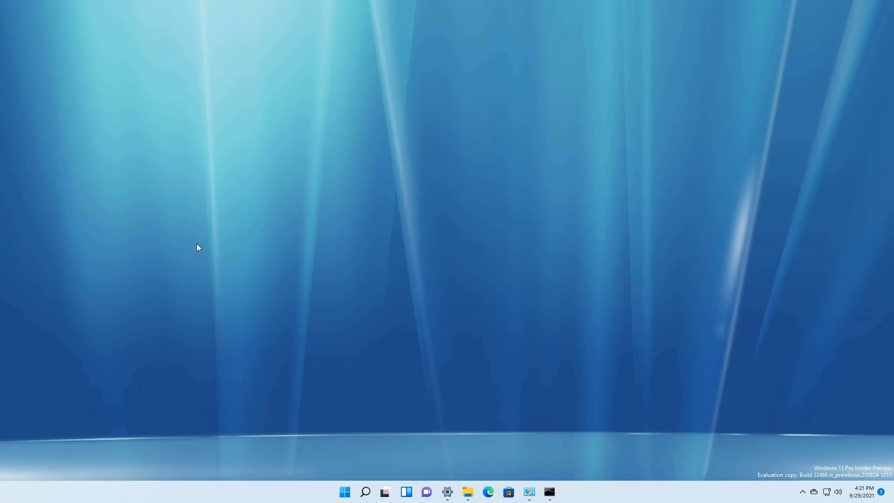